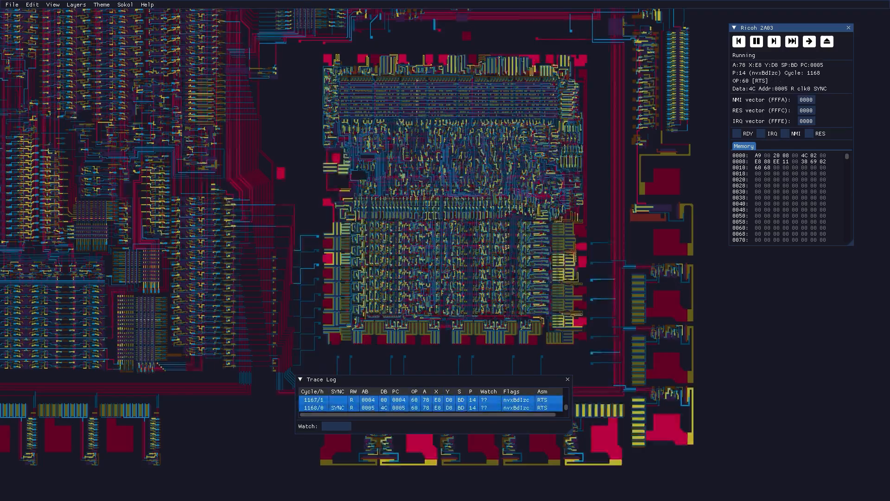
- Switch to Super Mario Bros footage and collect coins, raising the score to 004200
{"action": "left_click", "coordinate": [791, 40]}
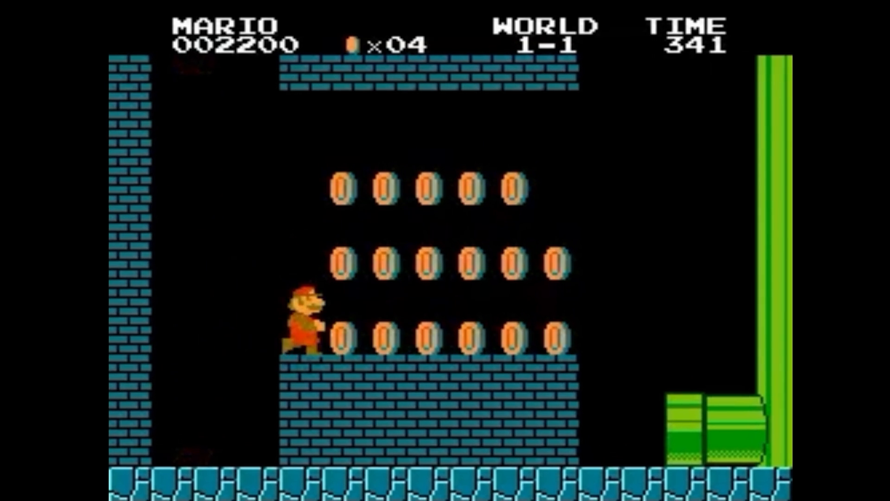
{"action": "key", "text": "right"}
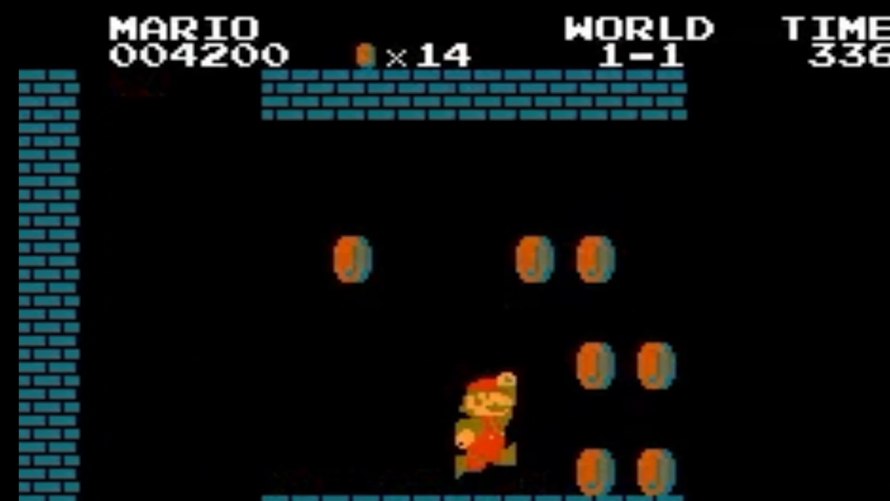